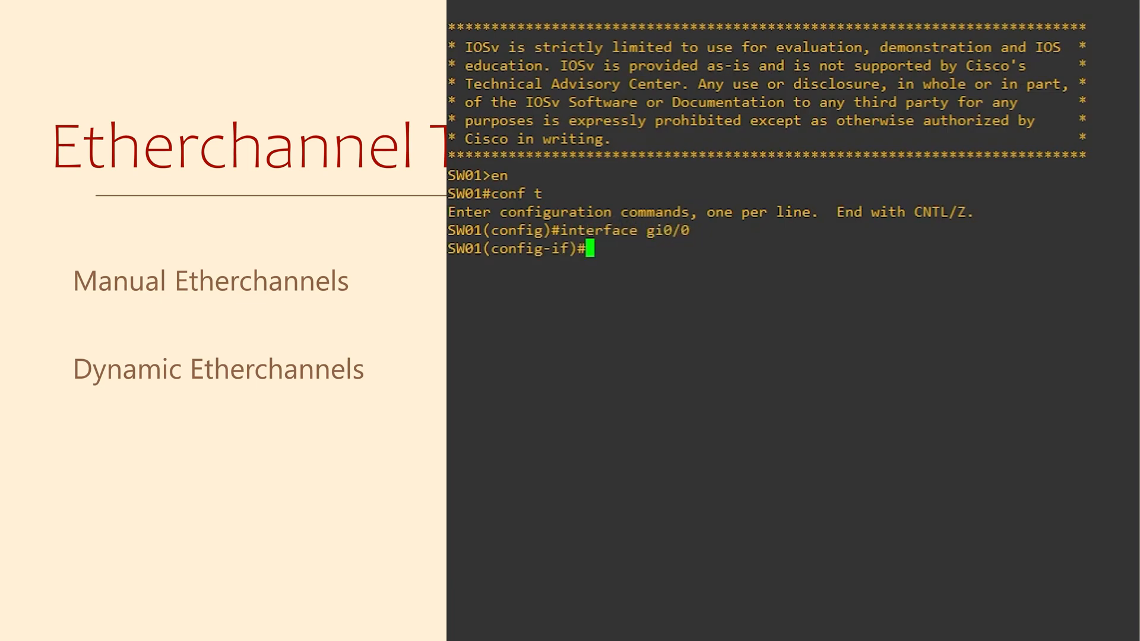
Add Gi0/0 to channel-group 5 in mode on, bringing up Port-channel 5.
{"action": "type", "text": "channel-group 5 mode on"}
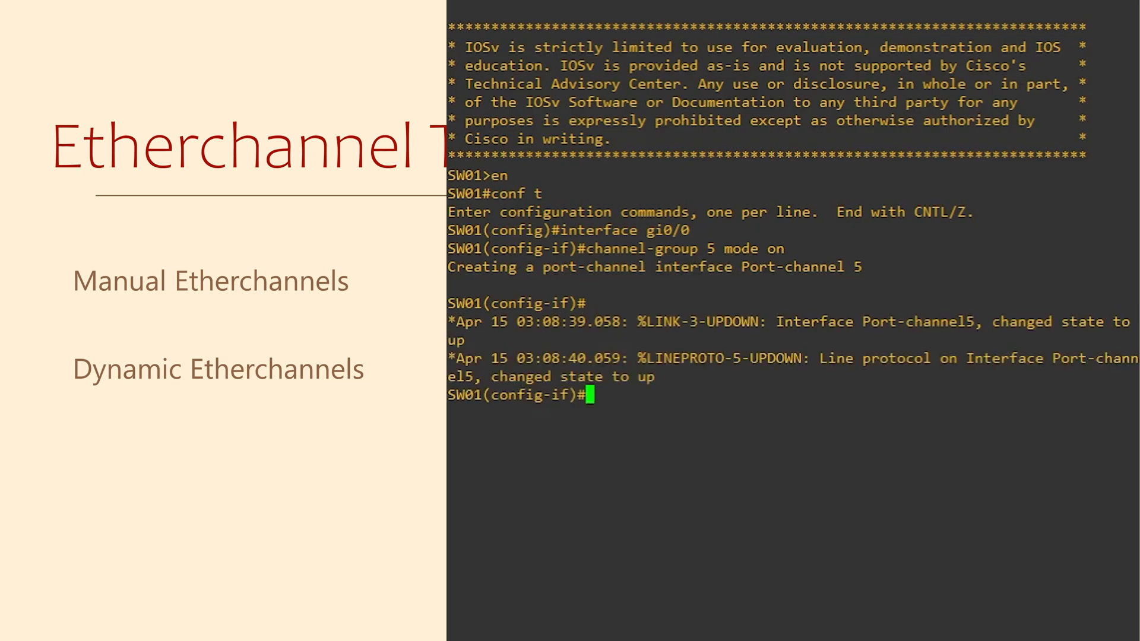
{"action": "key", "text": "Return"}
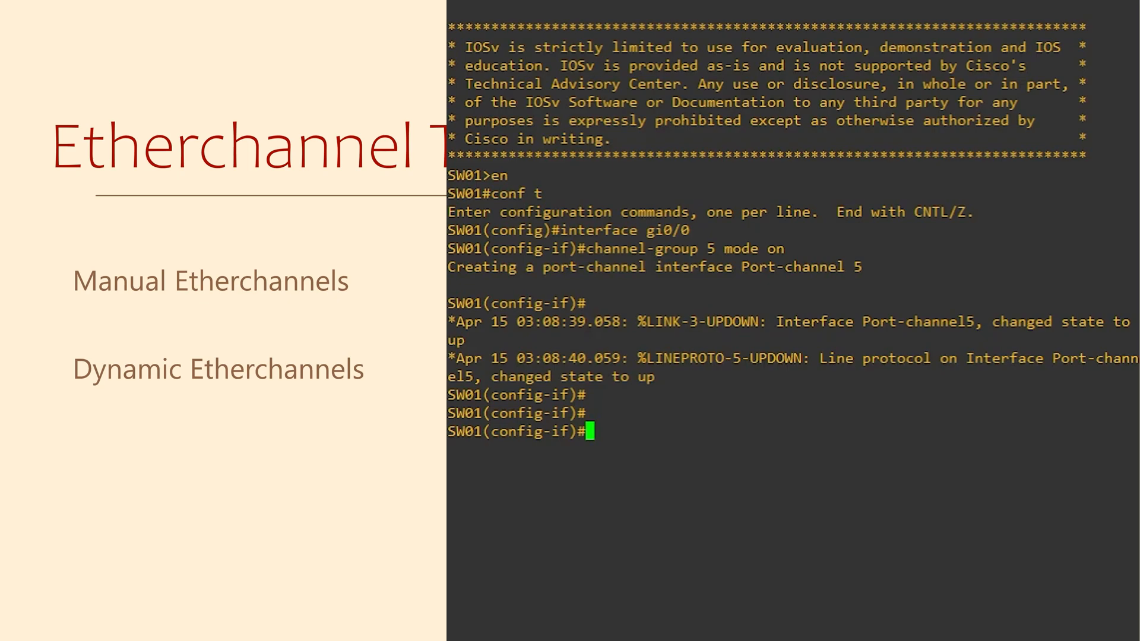
Join Gi0/1 to channel-group 5 in mode on and exit to global configuration.
{"action": "type", "text": "int gi0/1"}
{"action": "type", "text": "channel"}
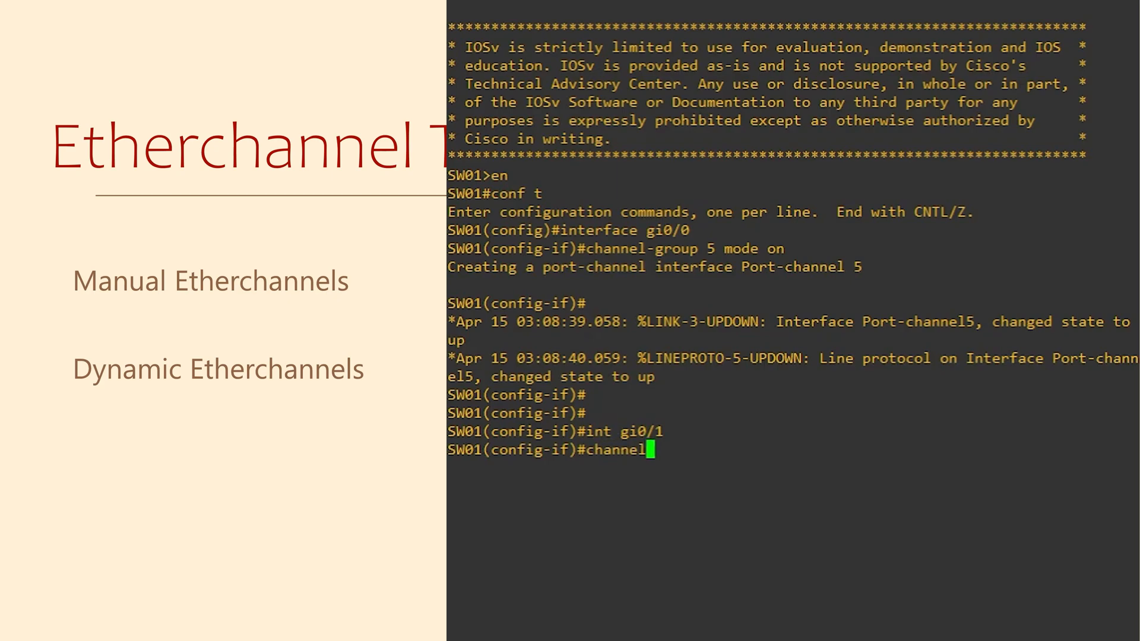
{"action": "type", "text": "-group"}
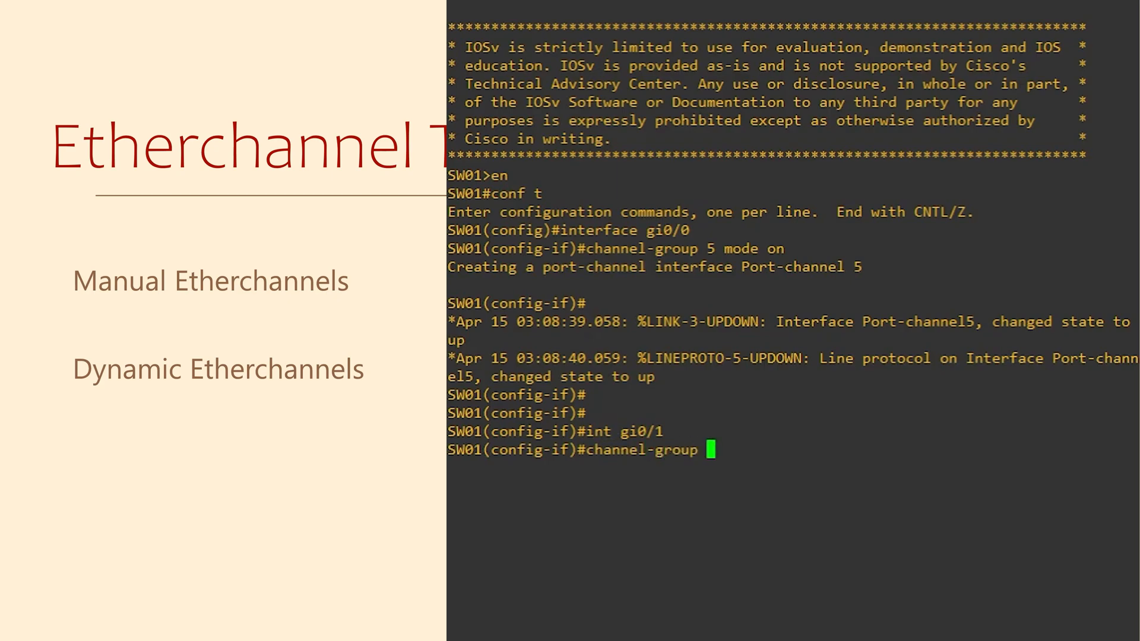
{"action": "type", "text": "5 mode on"}
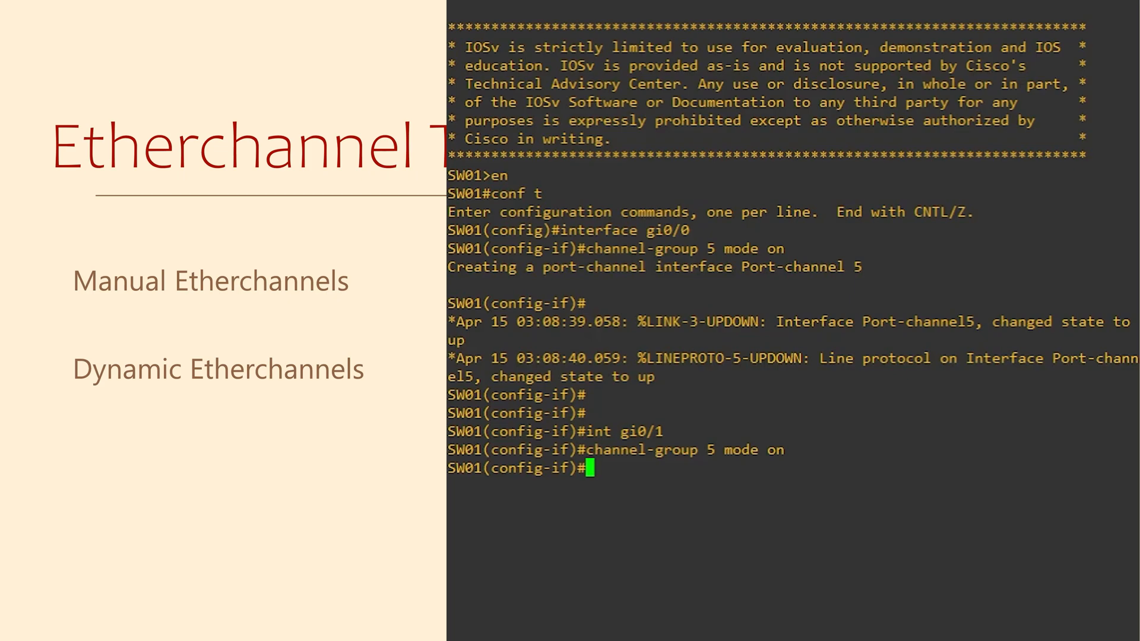
{"action": "type", "text": "exit"}
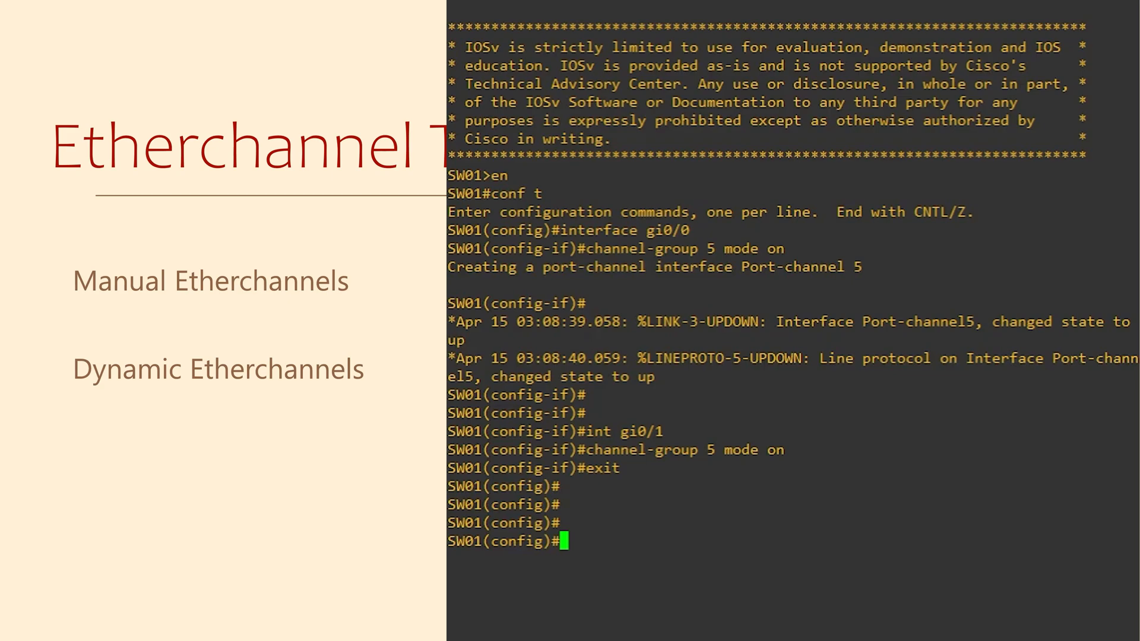
Configure Port-channel 5 as a dot1q trunk described 'Etherchannel-Link' and end configuration.
{"action": "type", "text": "interface port-channel 5"}
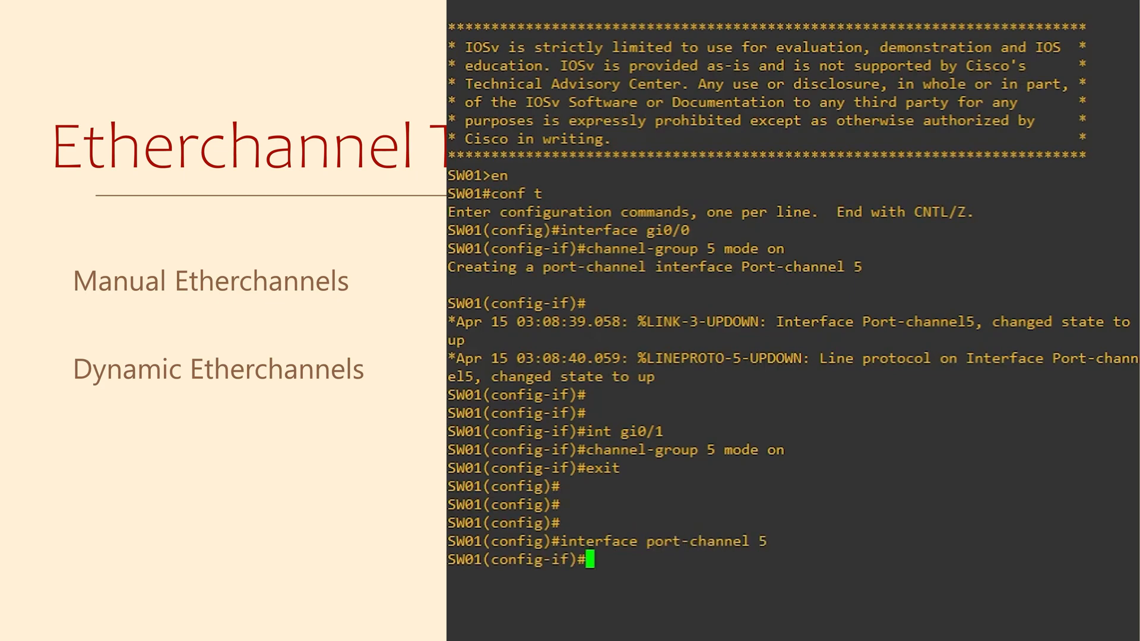
{"action": "type", "text": "switchport trunk encapsulation dot1q"}
{"action": "type", "text": "switchport mode trunk"}
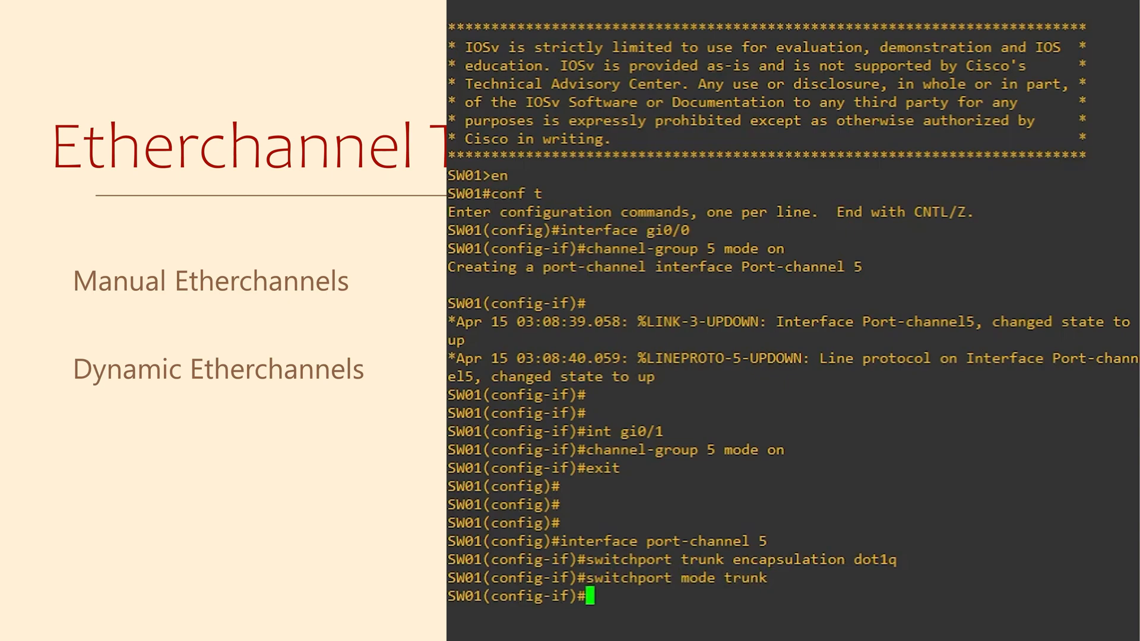
{"action": "type", "text": "description Ether"}
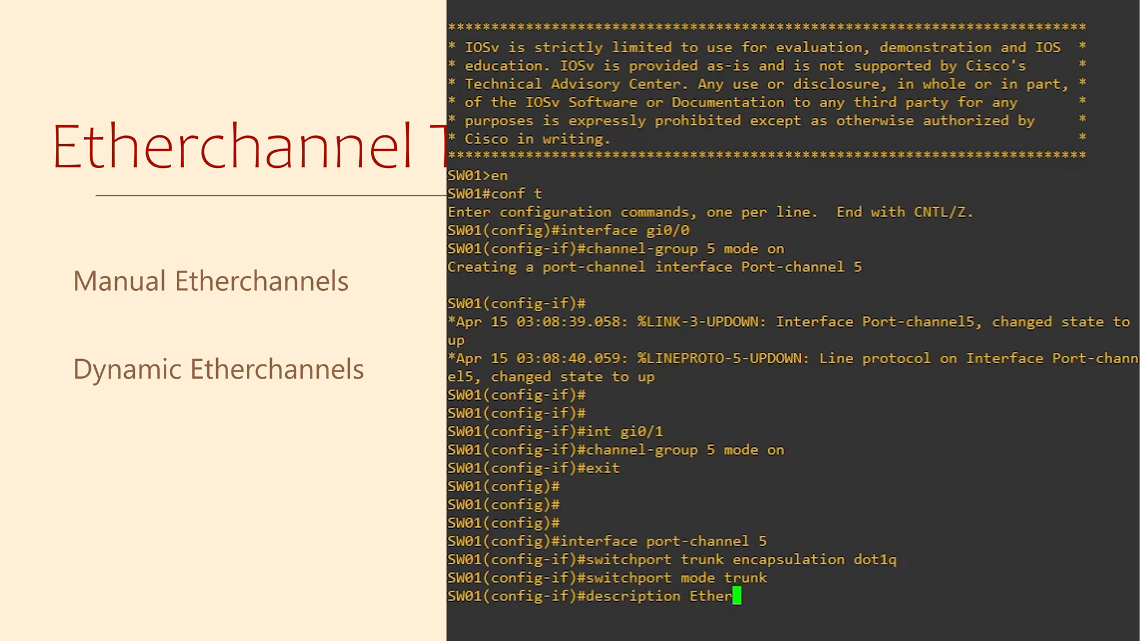
{"action": "key", "text": "Return"}
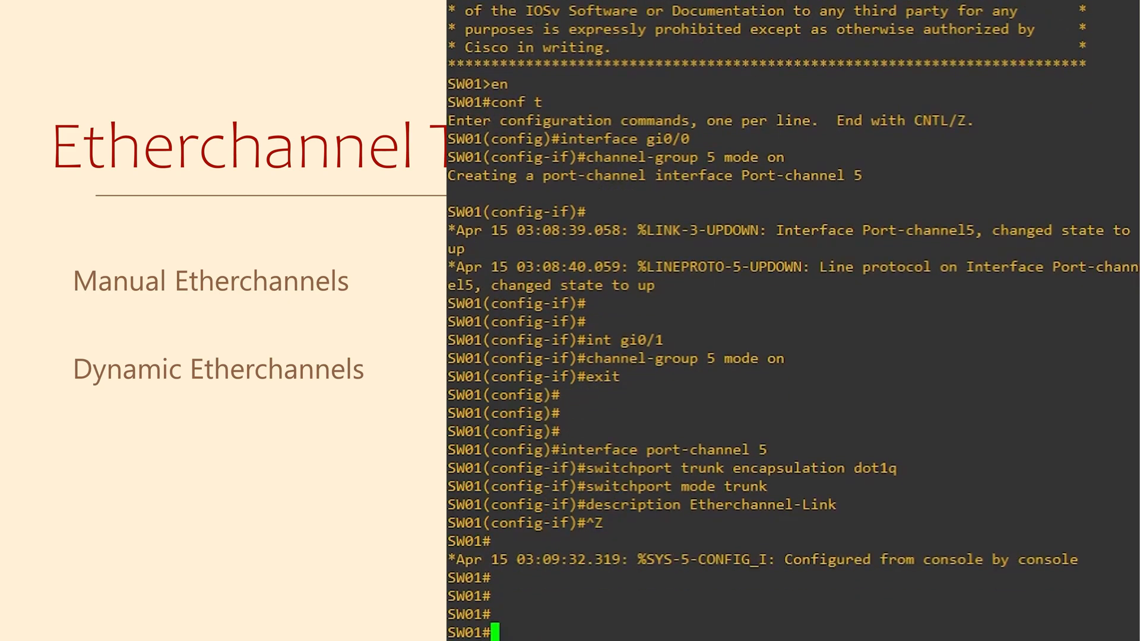
Run 'show etherchannel summary' to confirm Po5 bundles Gi0/0 and Gi0/1.
{"action": "type", "text": "show etherchannel summary"}
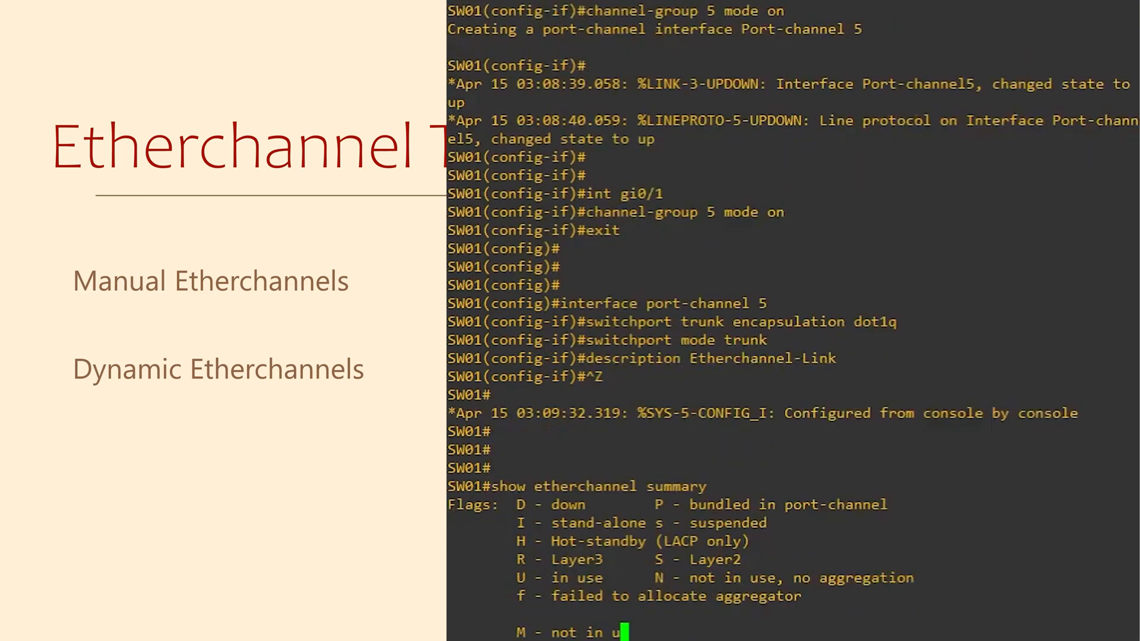
{"action": "scroll", "scroll_direction": "down", "scroll_amount": 3}
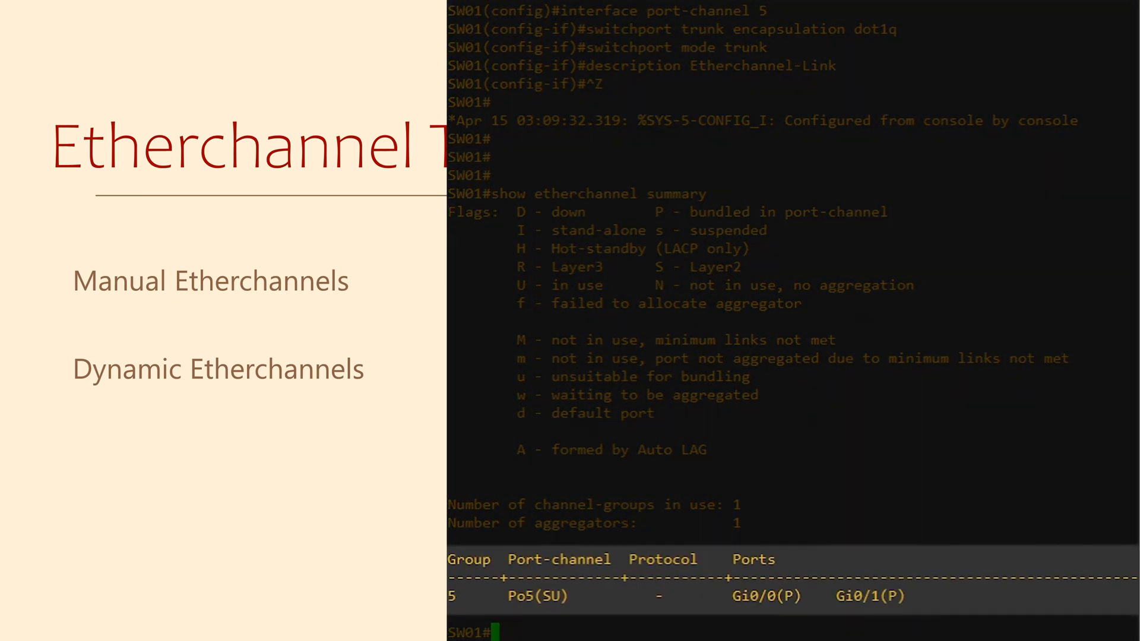